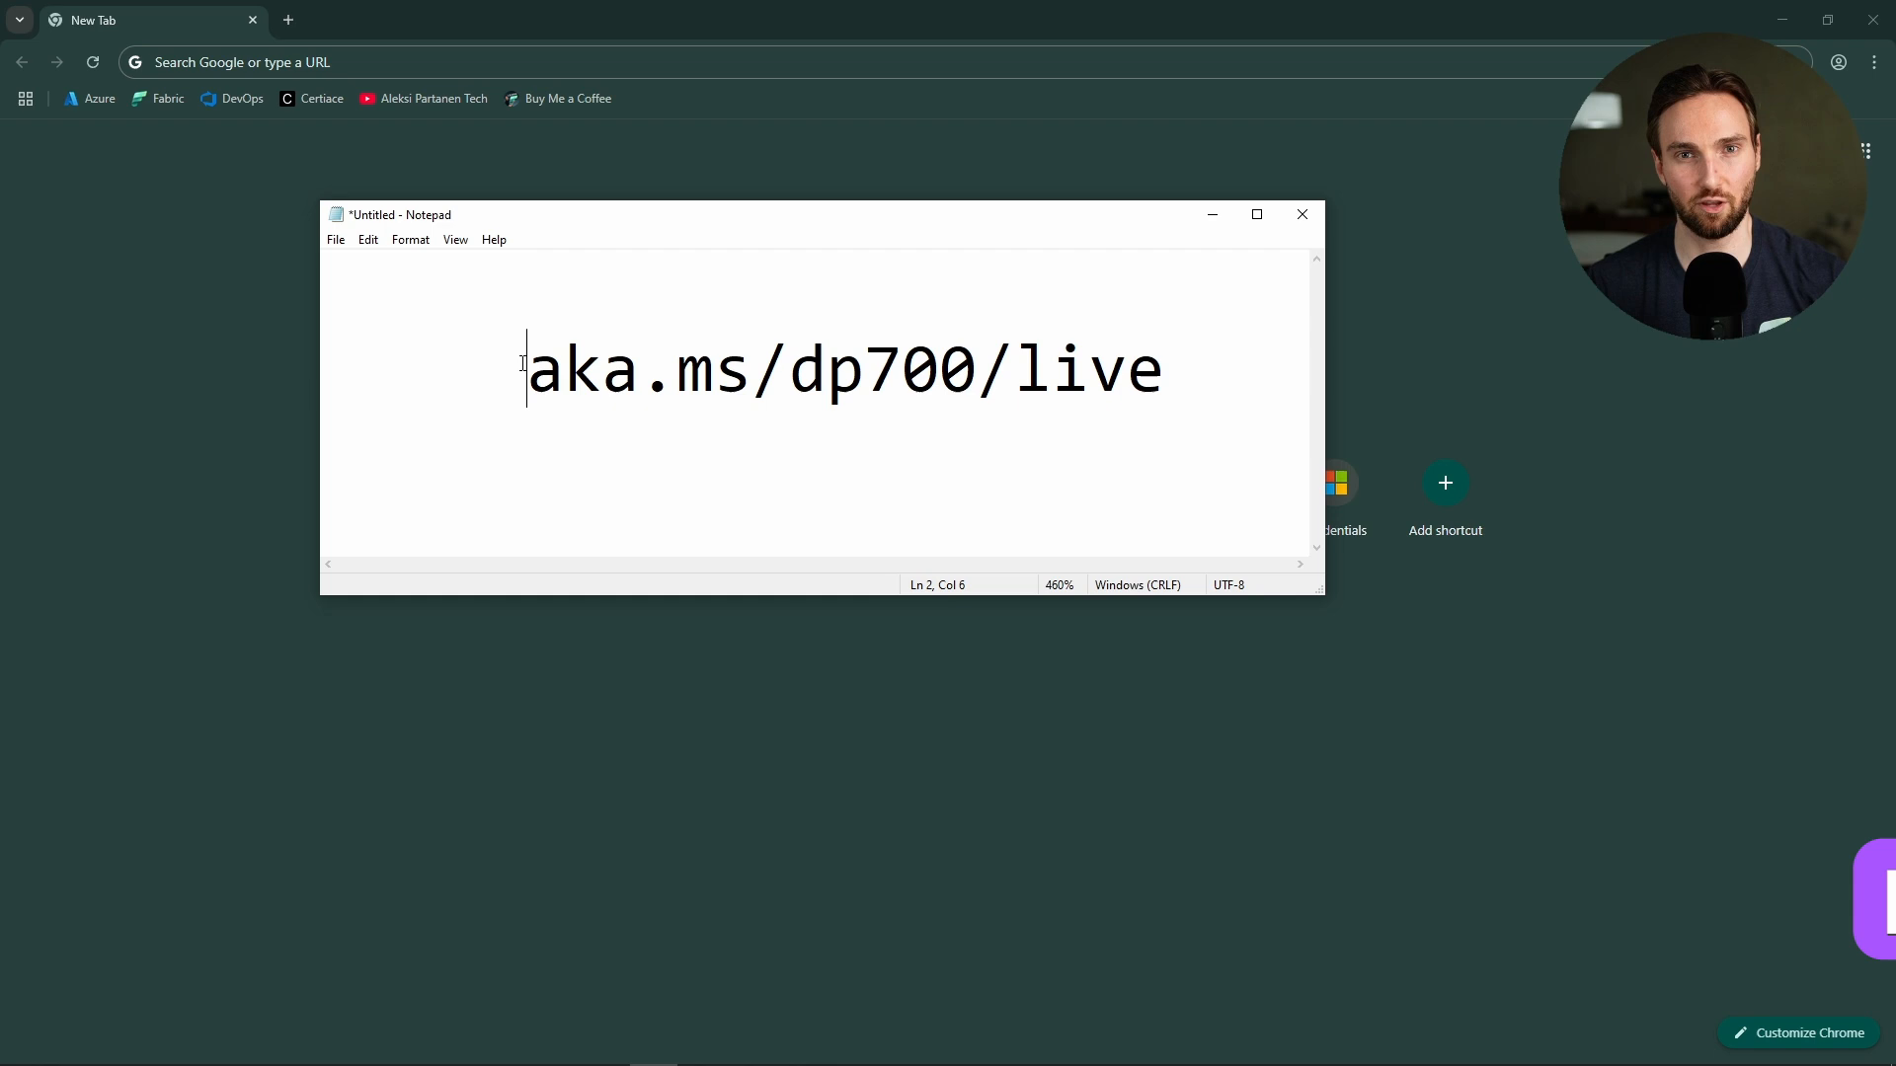
Step: Open the aka.ms/dp700/live link and scroll through the DP-700 series overview to the registration form
drag(526, 369, 713, 368)
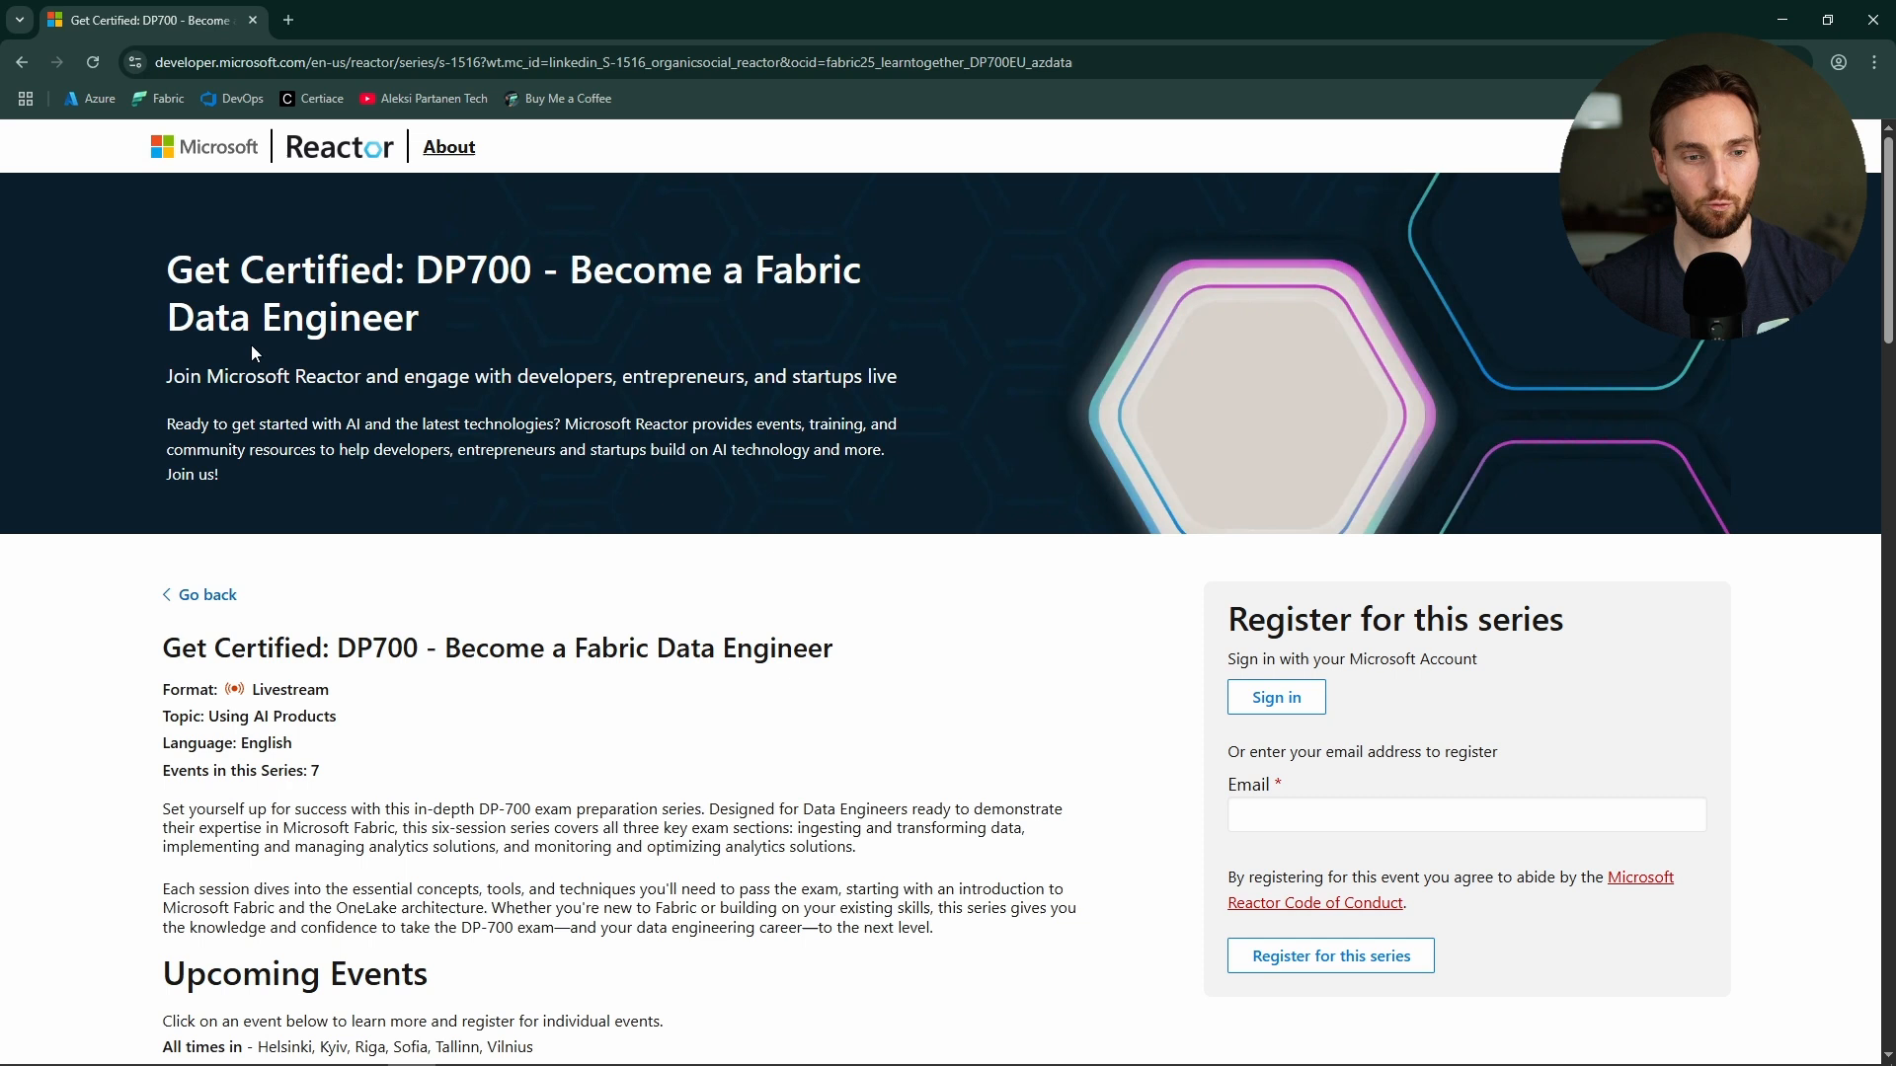
scroll(down, 3)
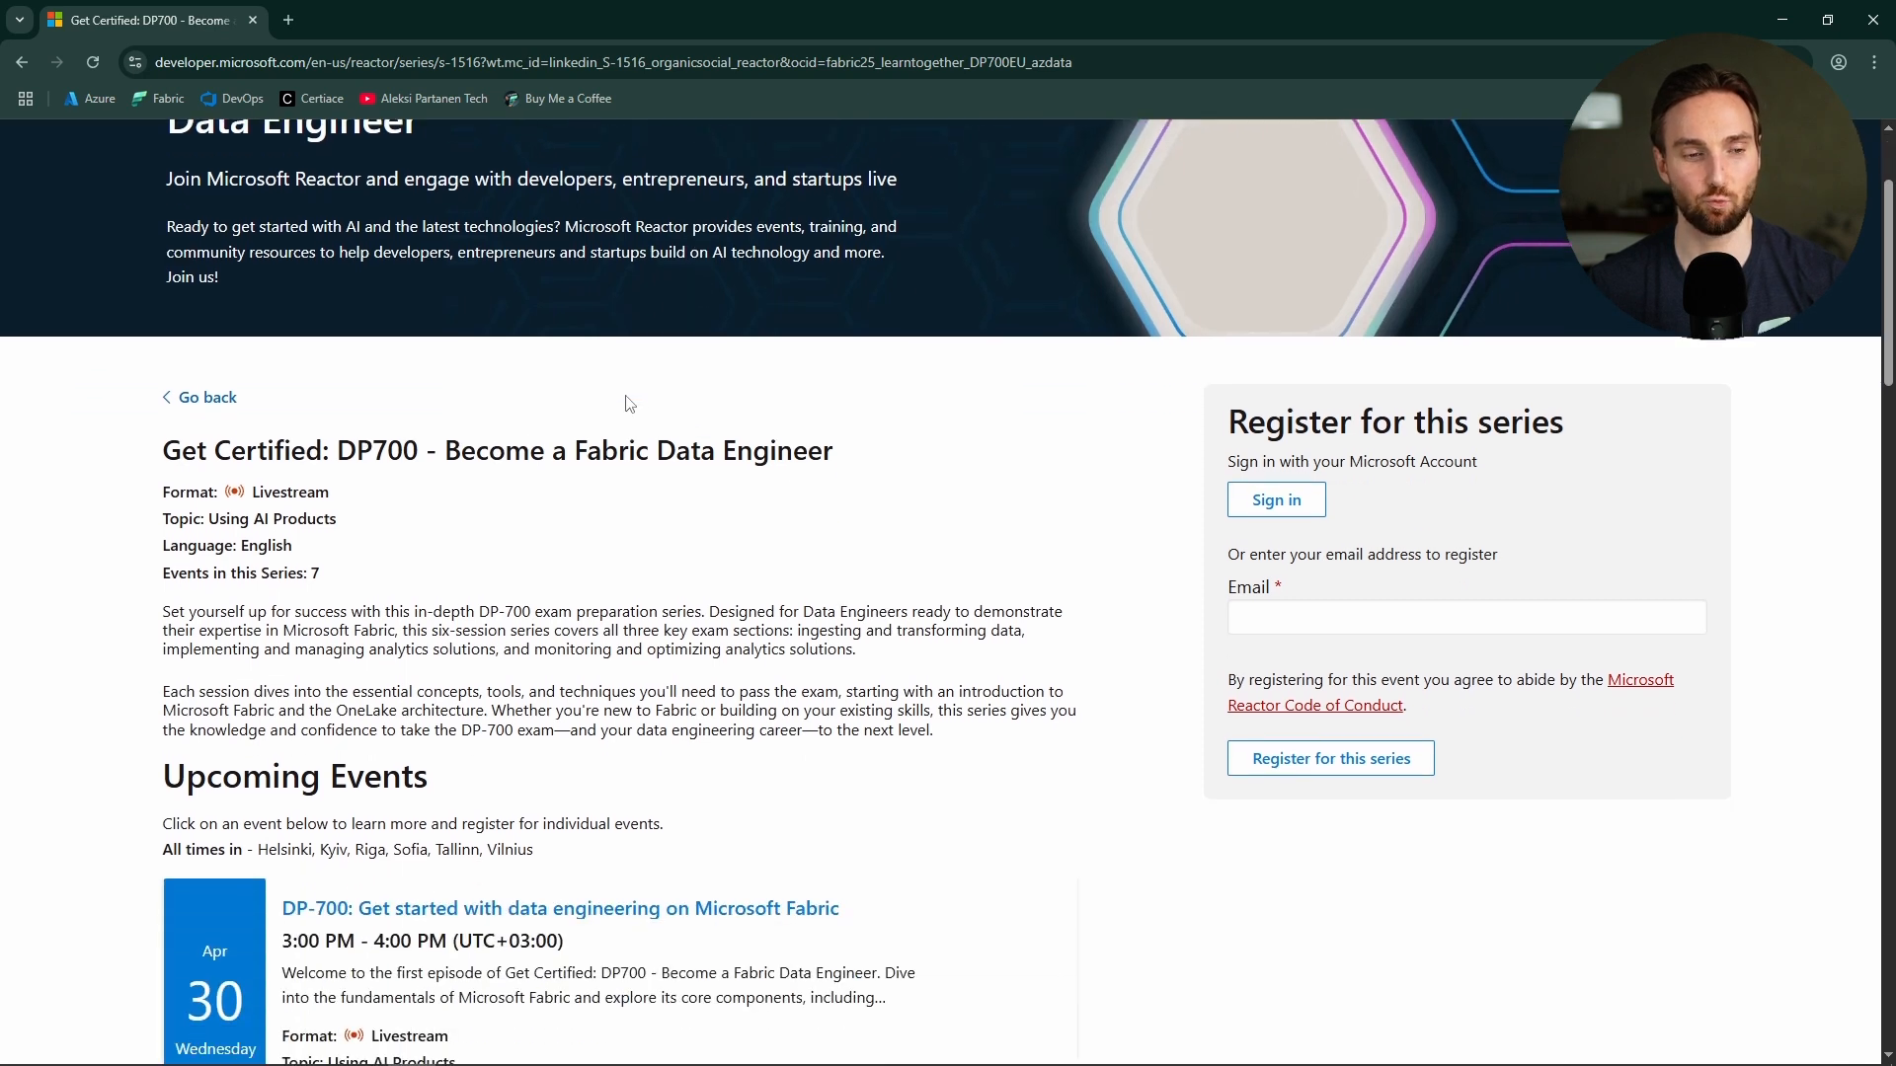
scroll(down, 3)
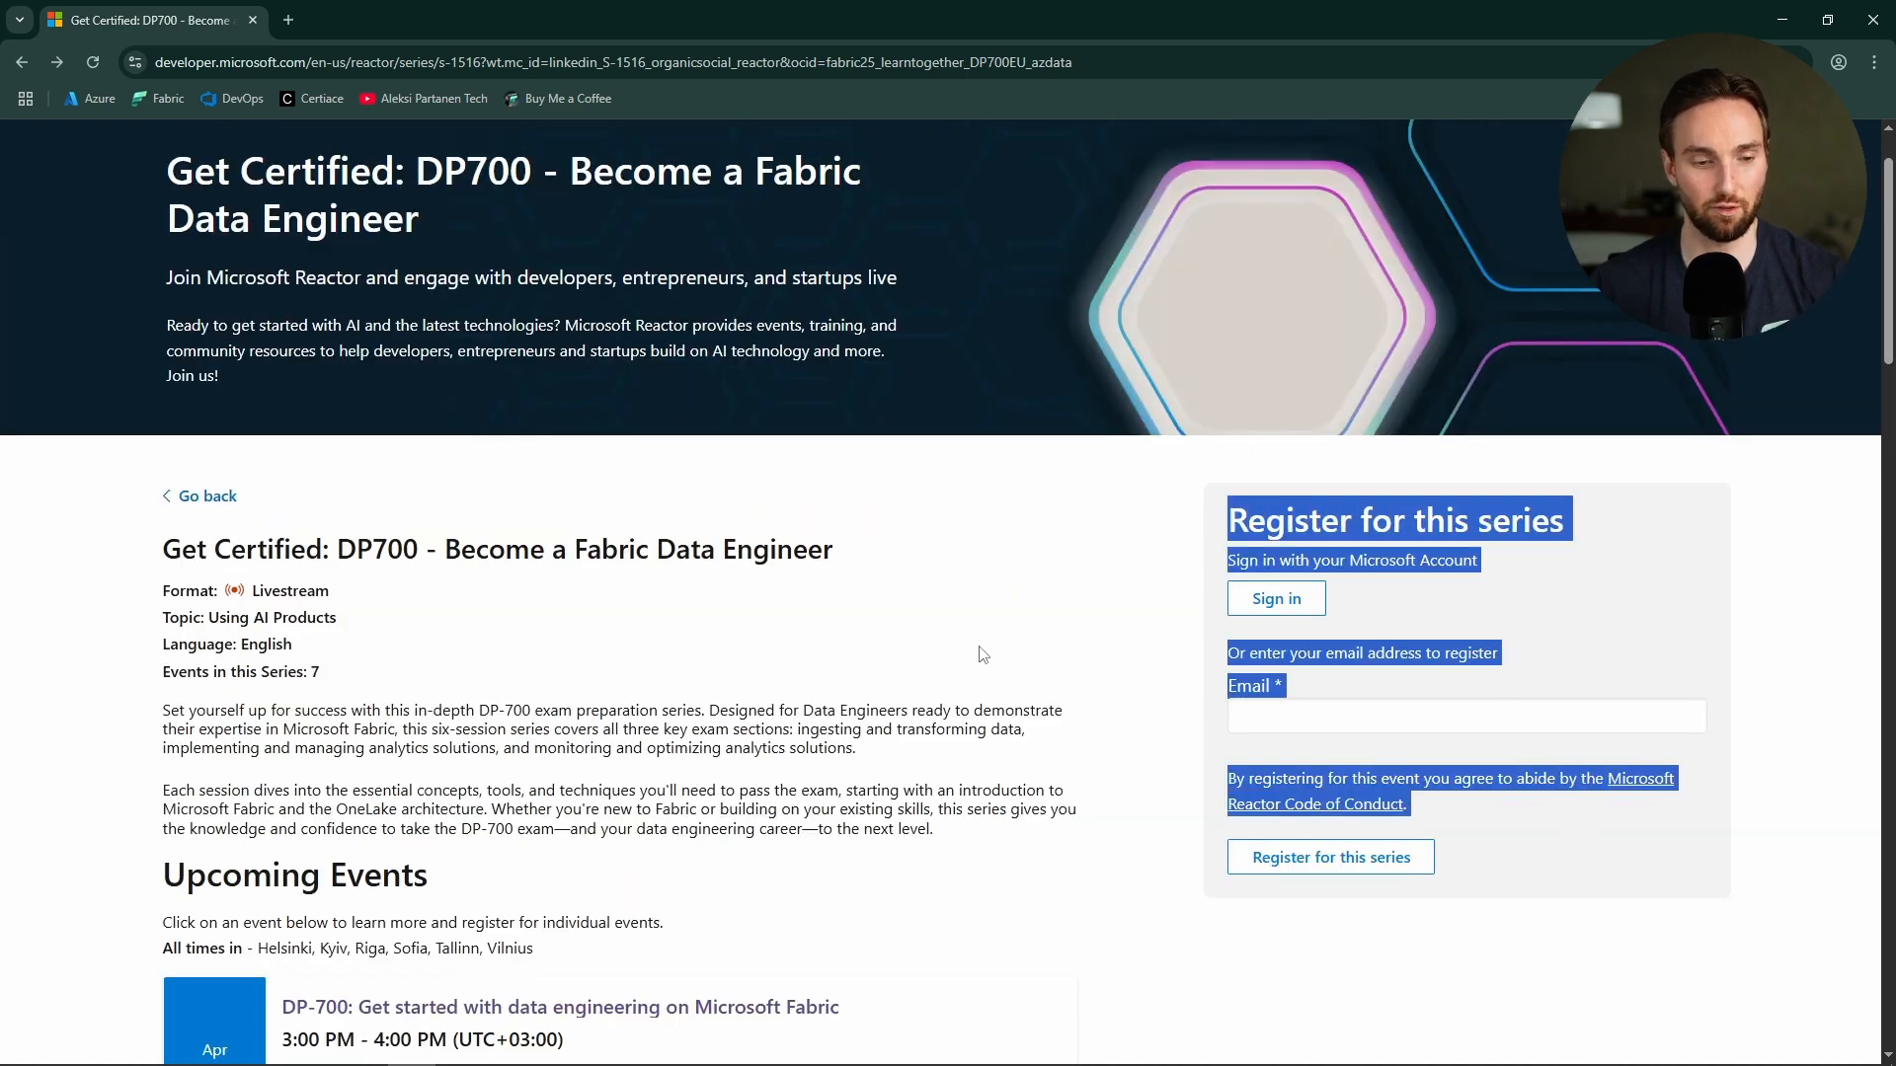
Step: View the May 7 'Implement real-time intelligence in Microsoft Fabric' event page, then go back to the series list
scroll(down, 3)
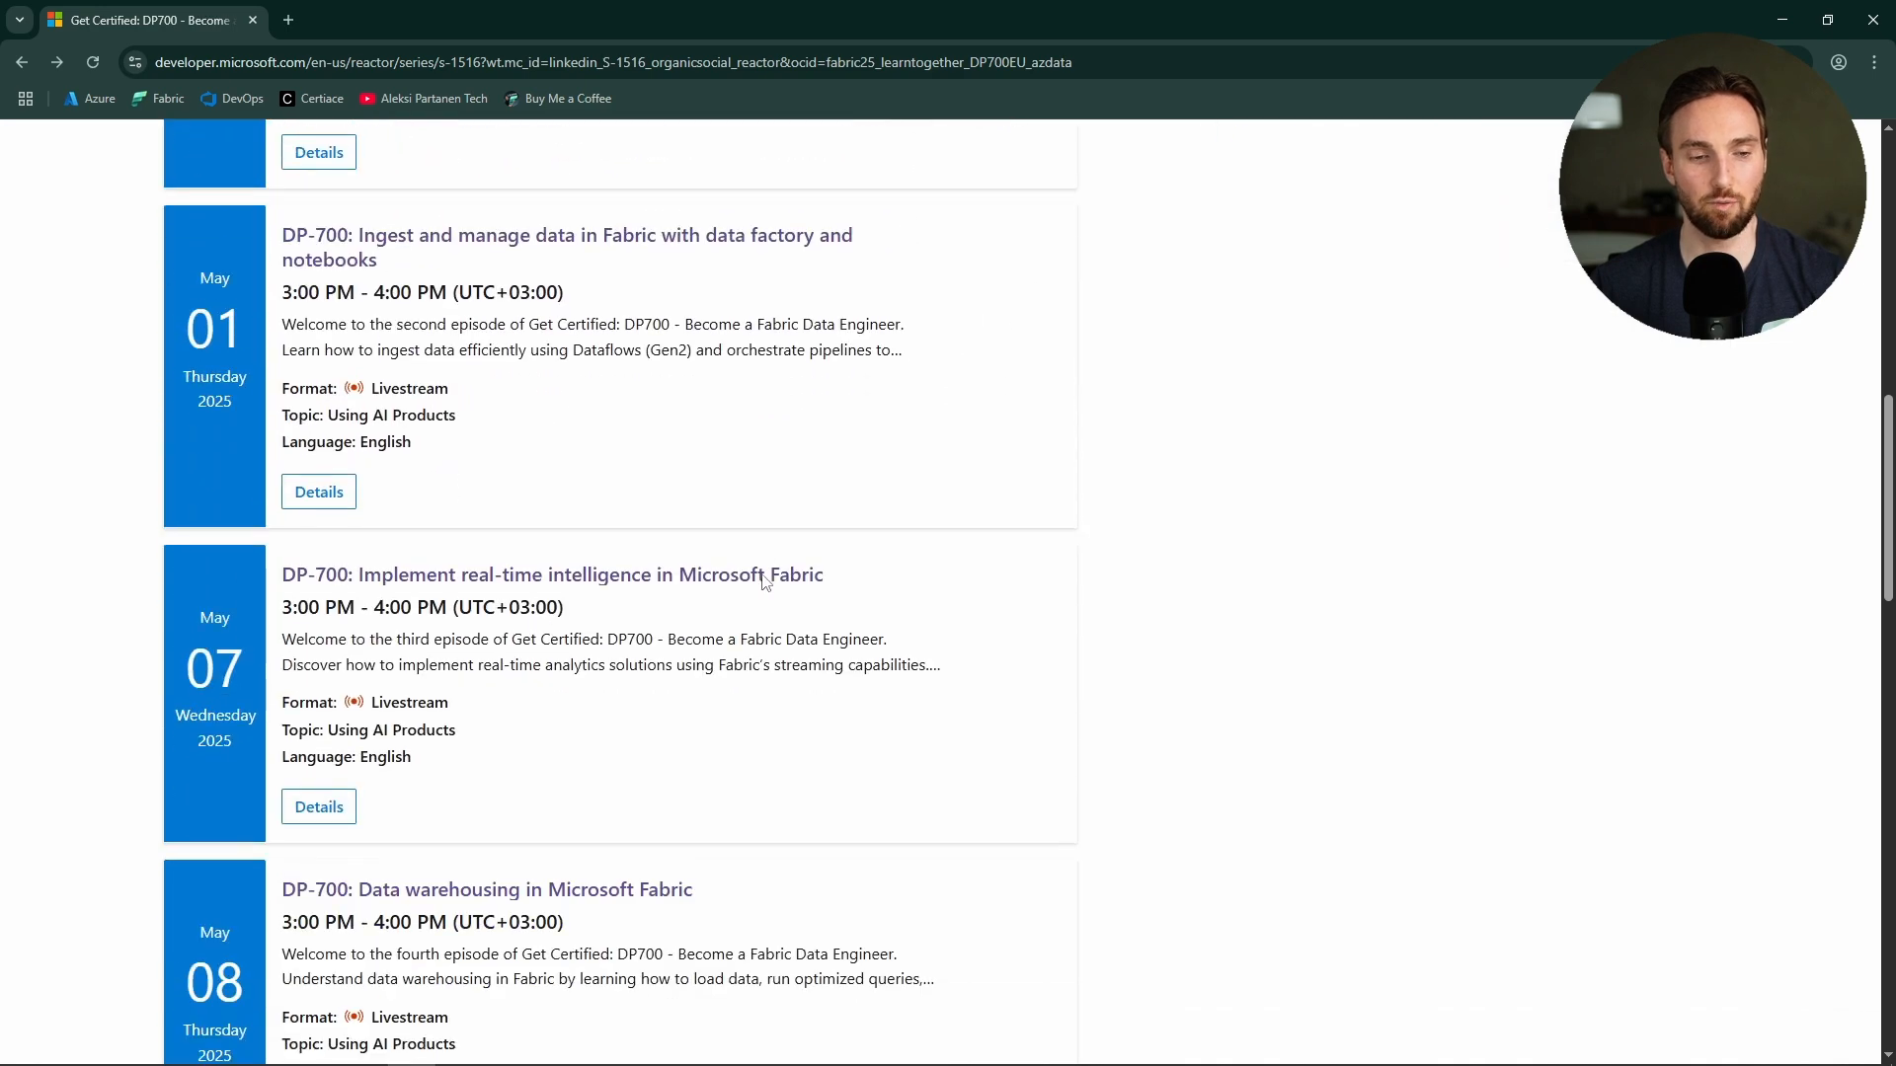
click(549, 574)
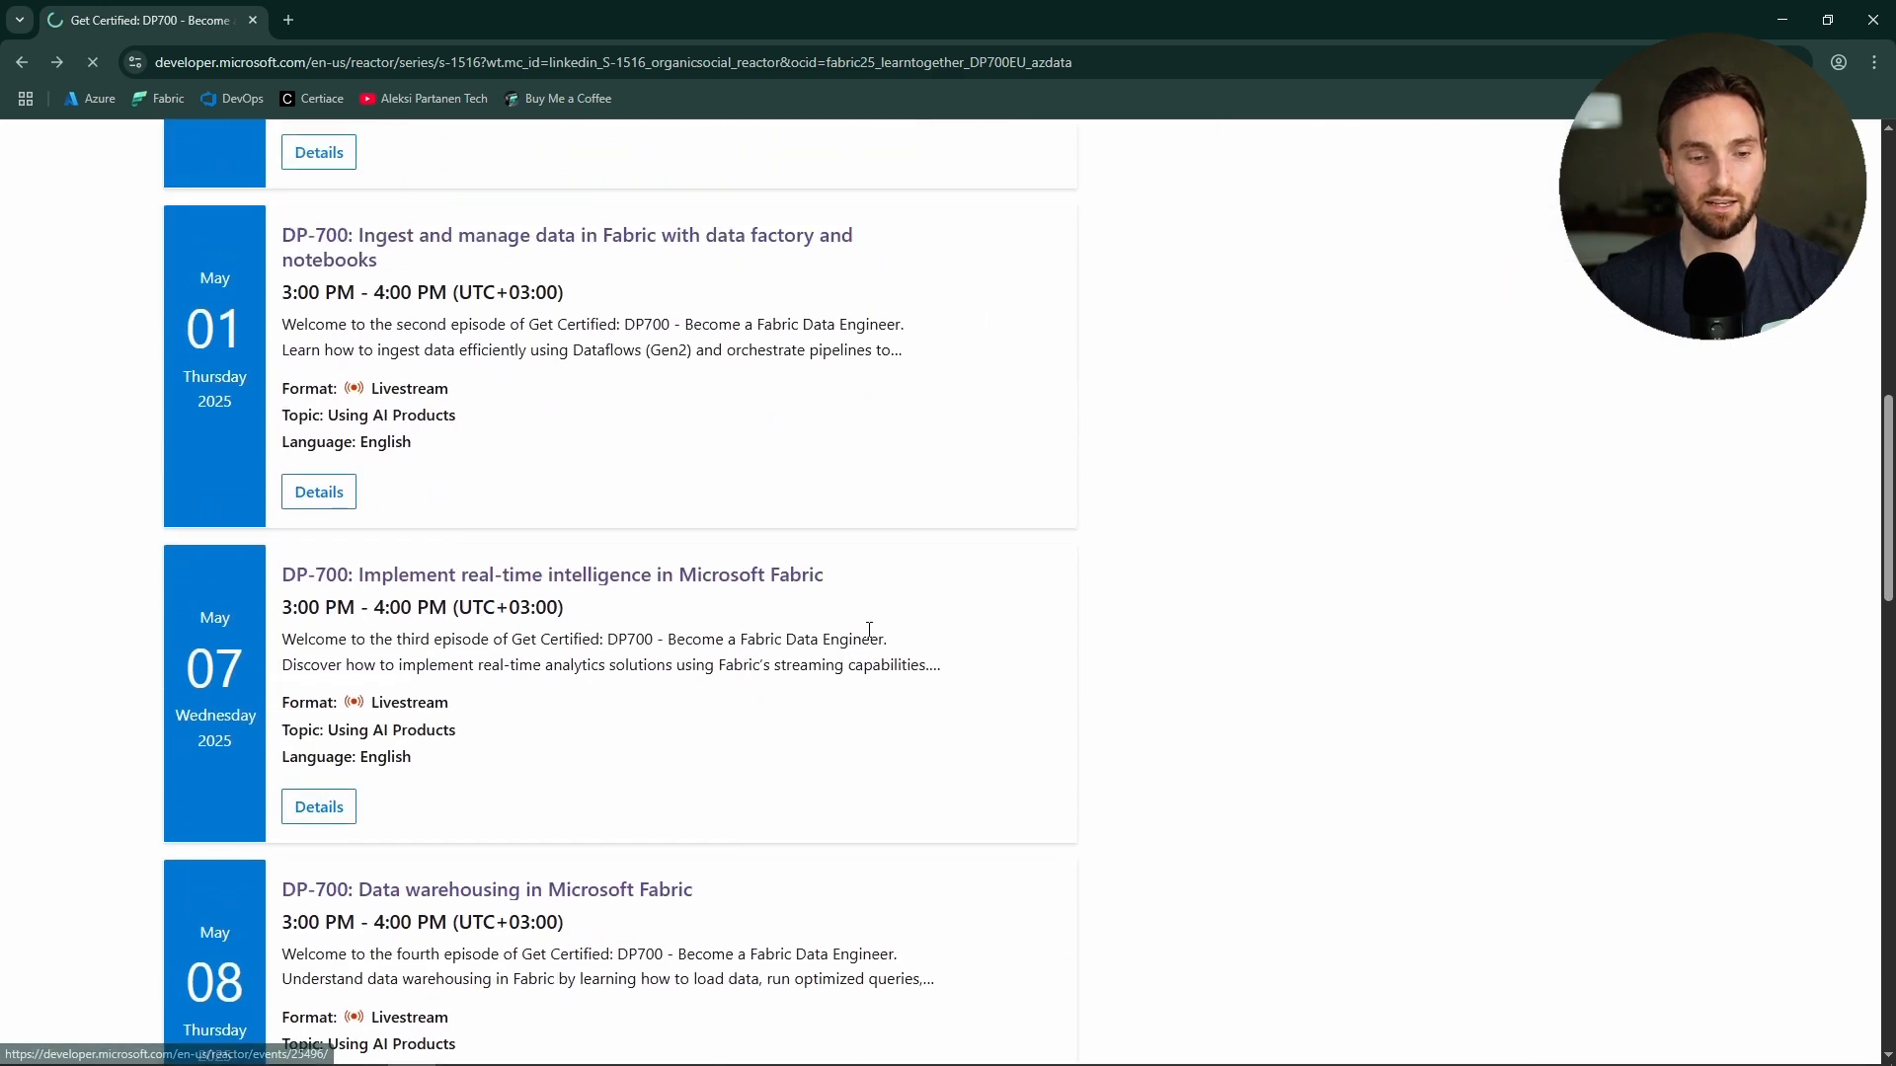
click(318, 806)
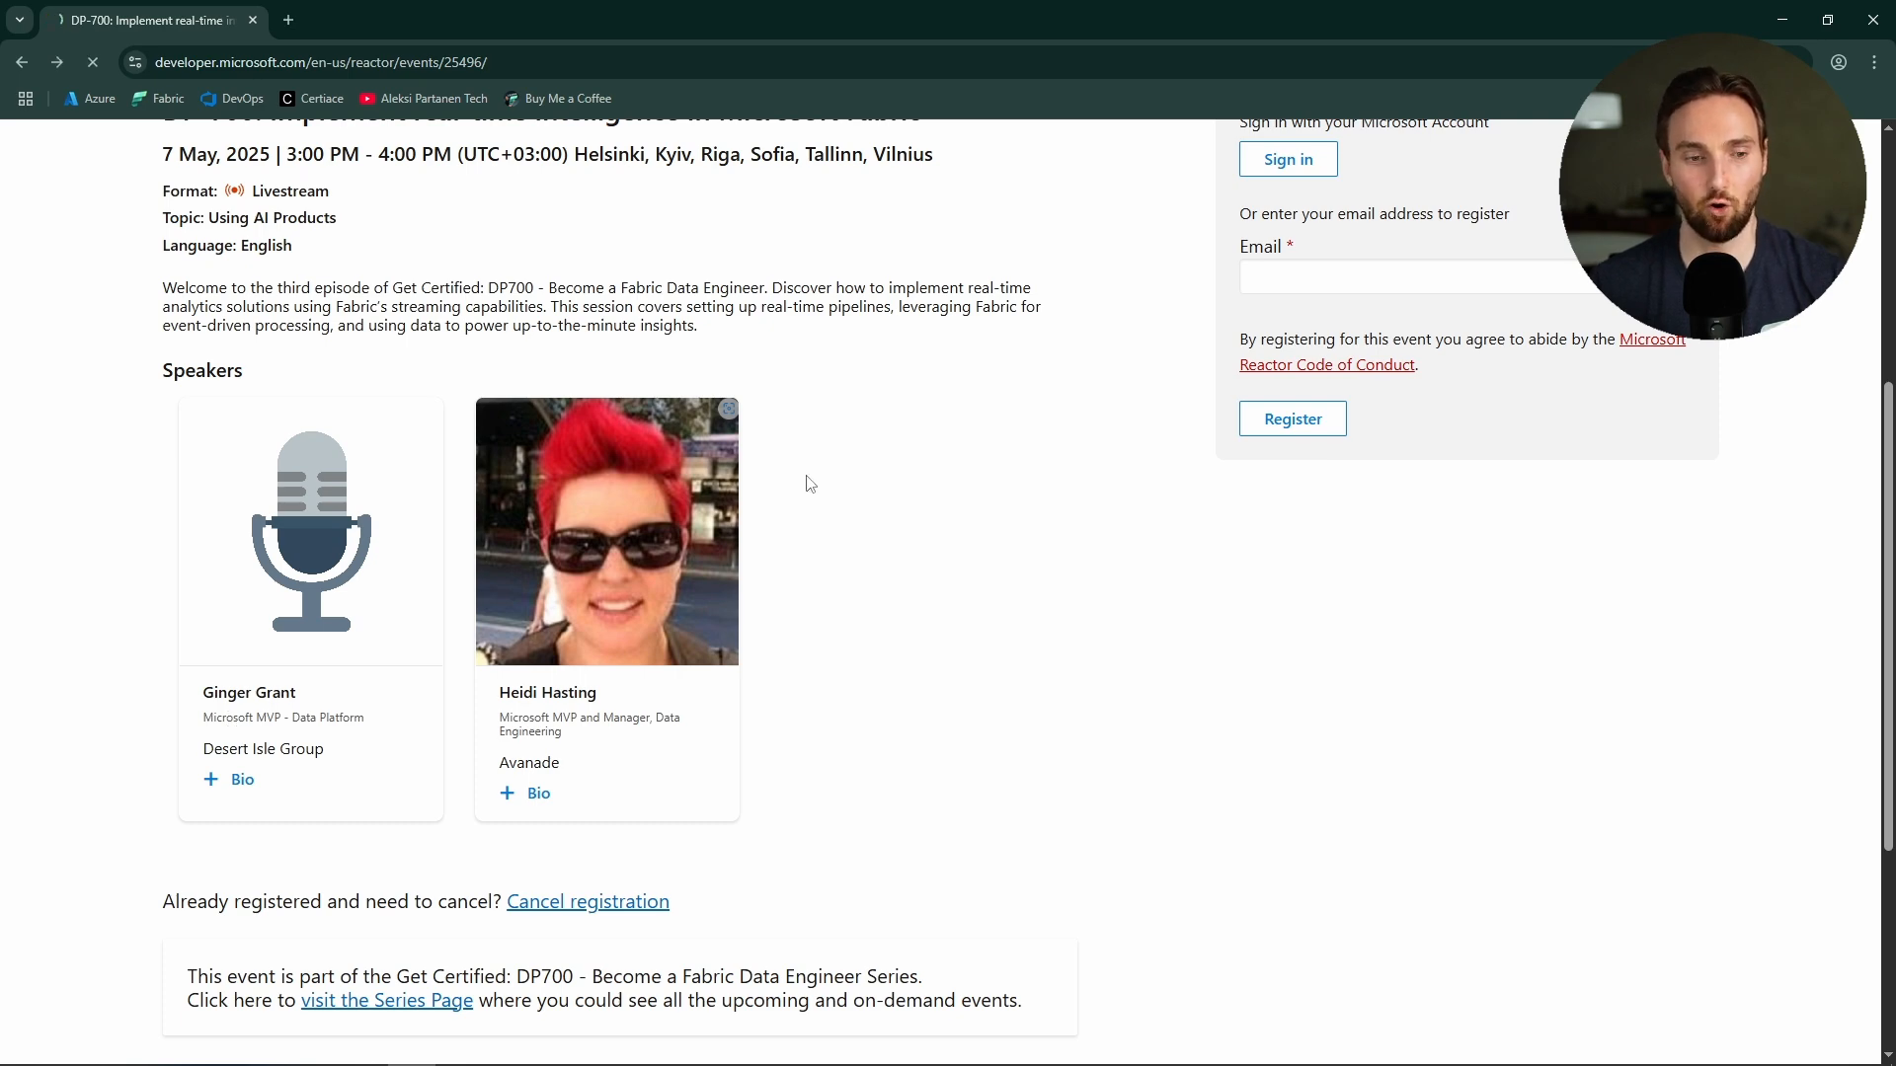
click(386, 1000)
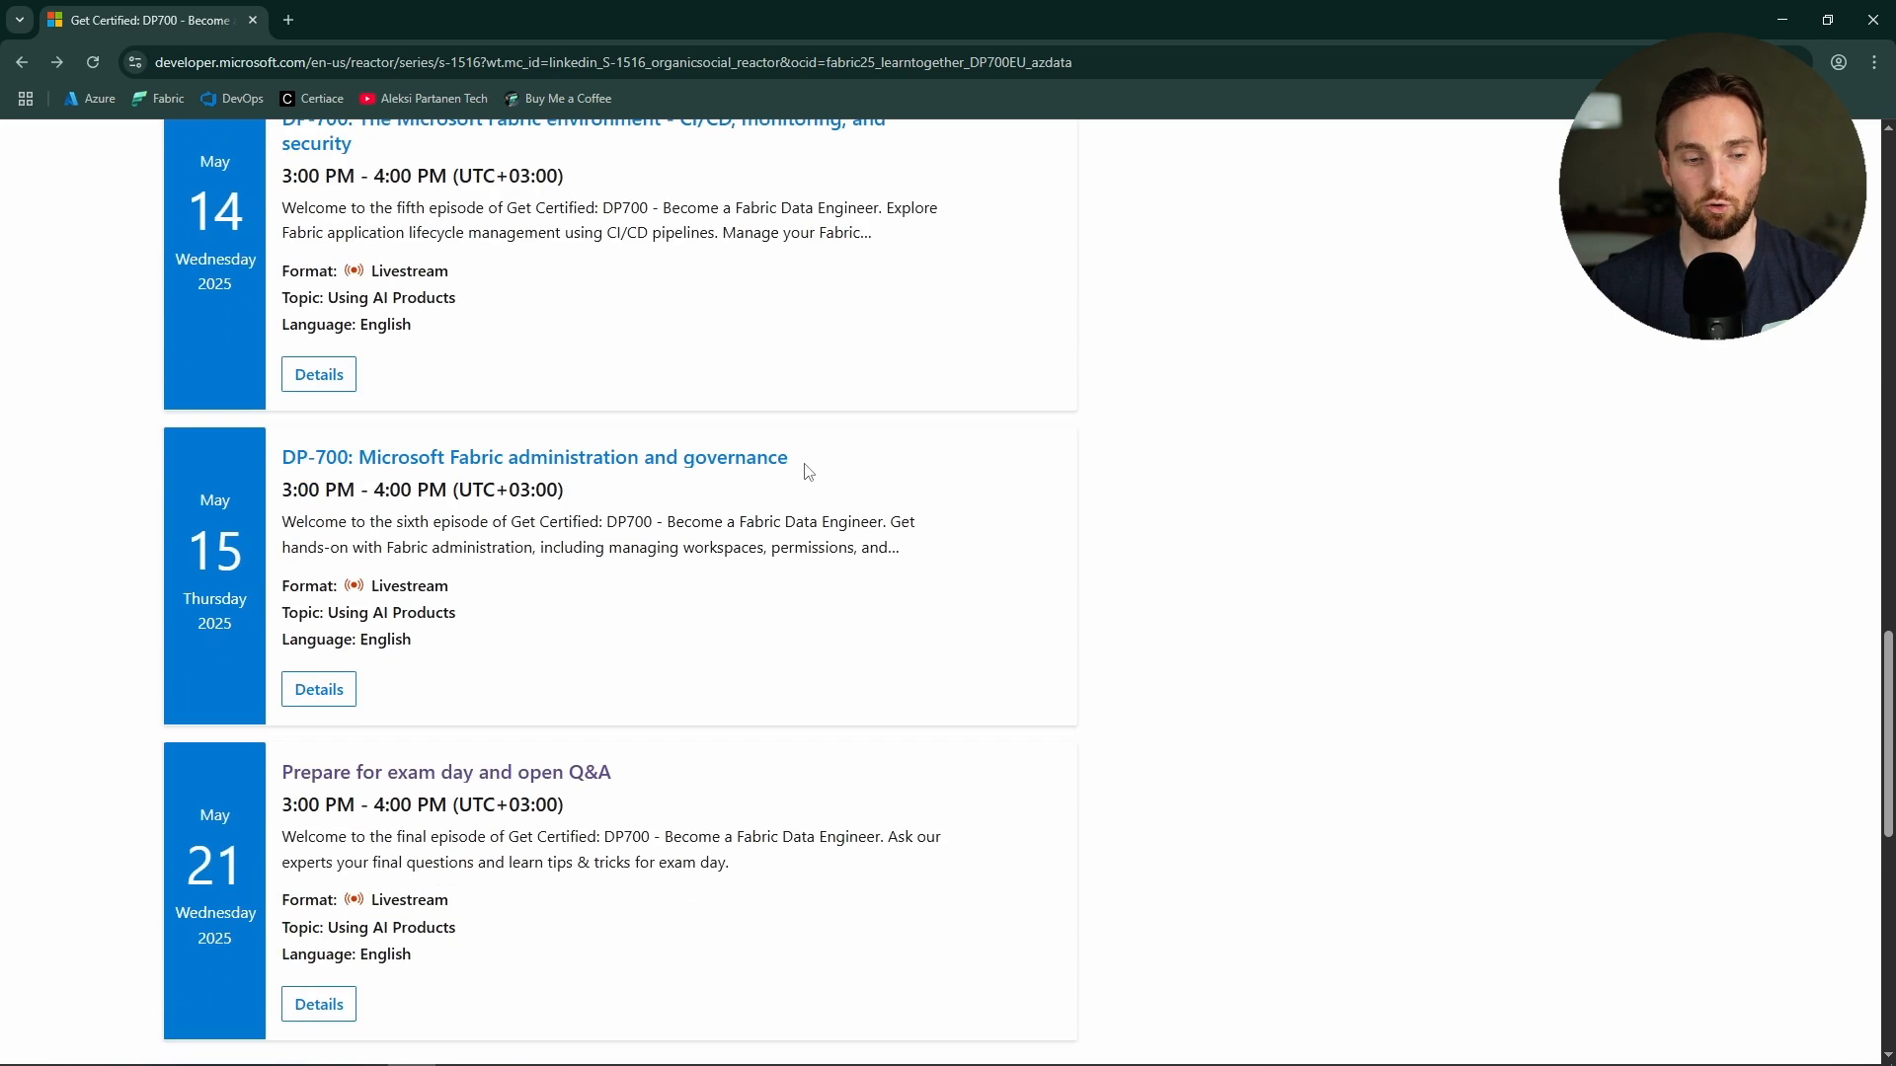
Step: Scroll to the May 21 'Prepare for exam day and open Q&A' card and open its details
scroll(down, 3)
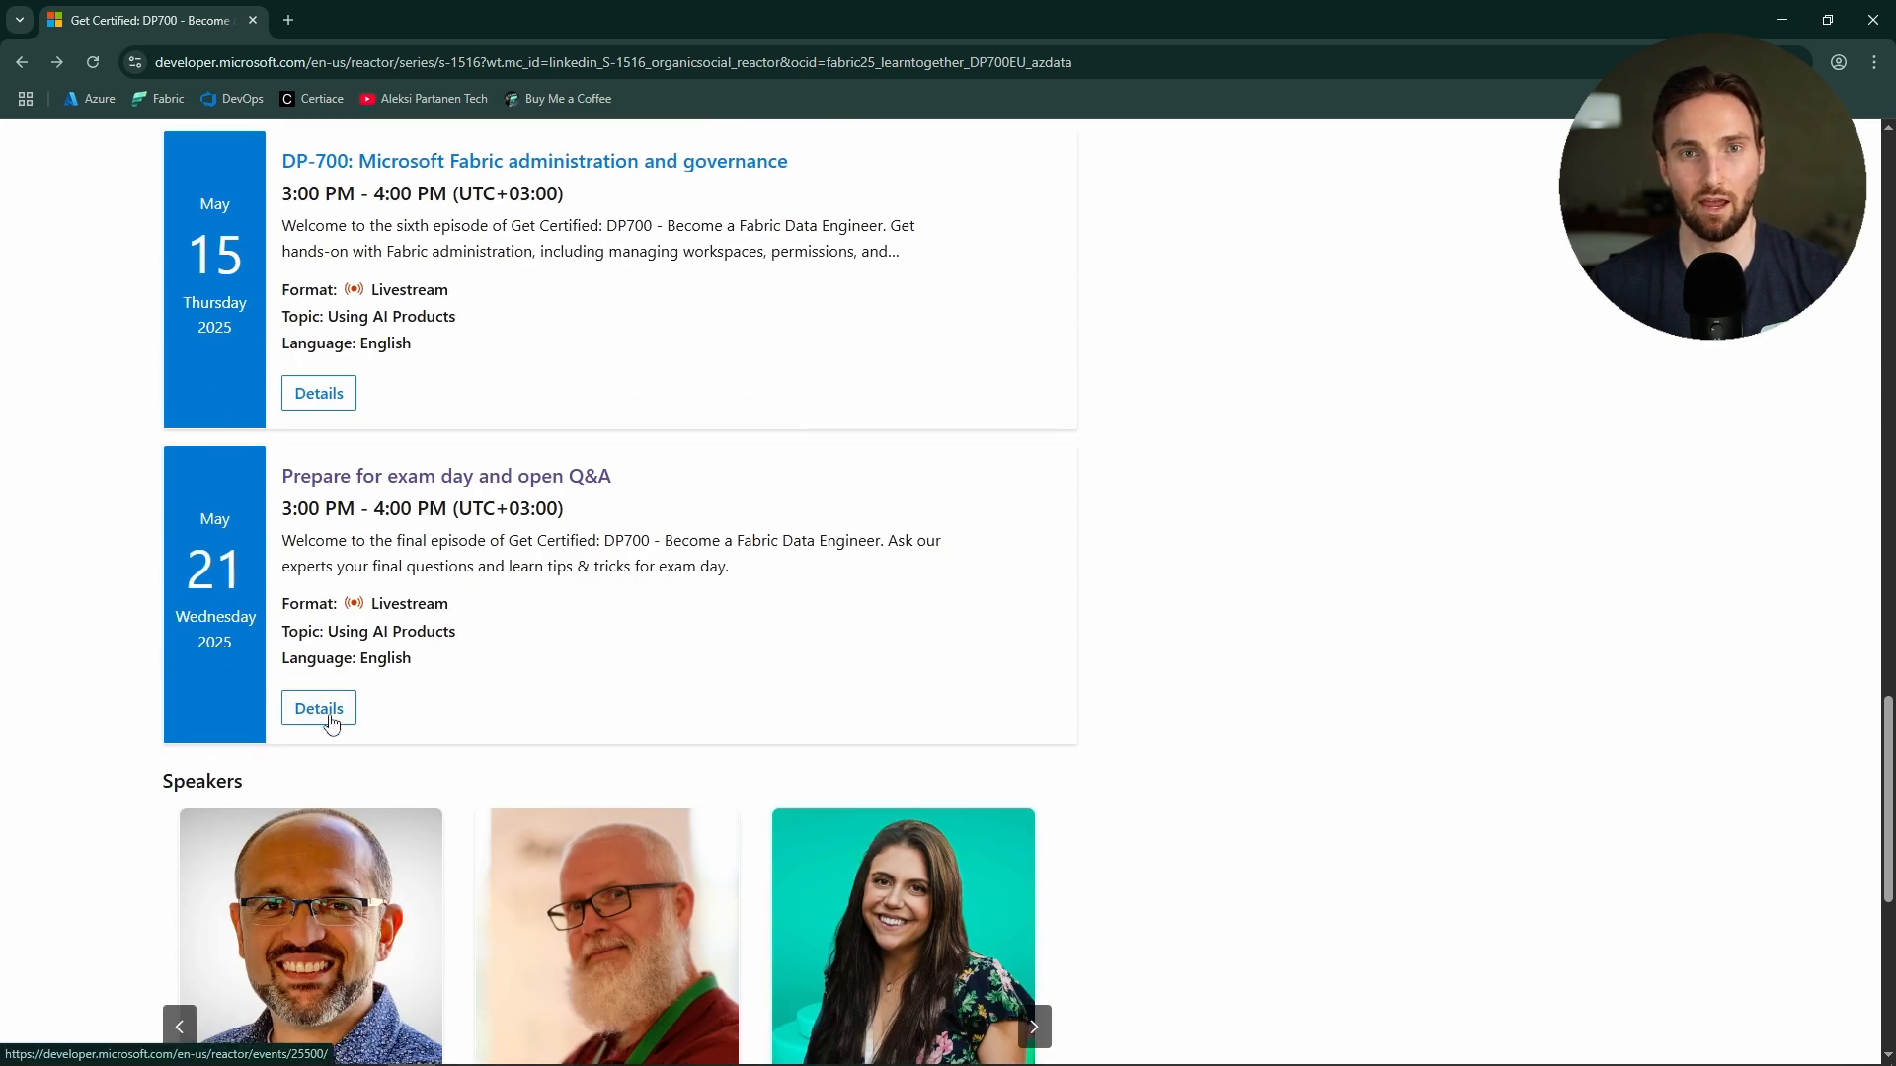
click(318, 707)
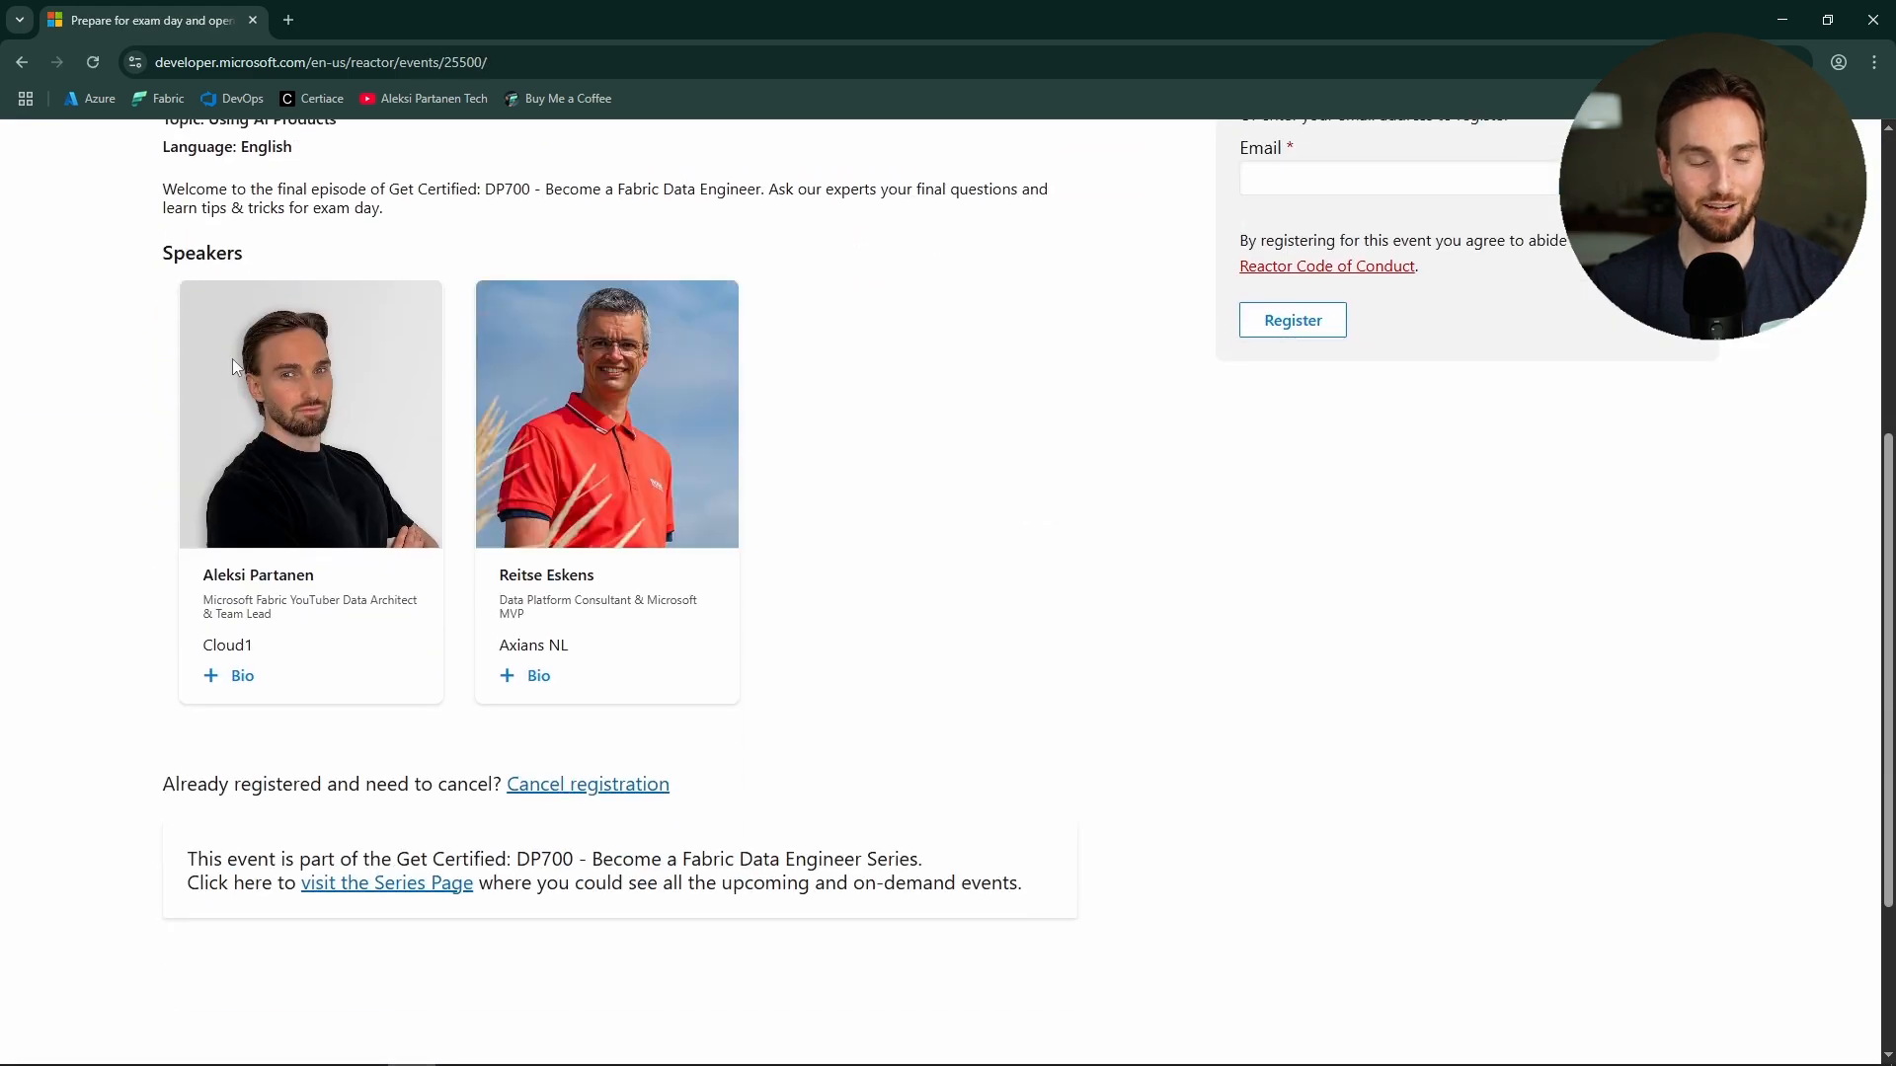
mouse_move(306, 410)
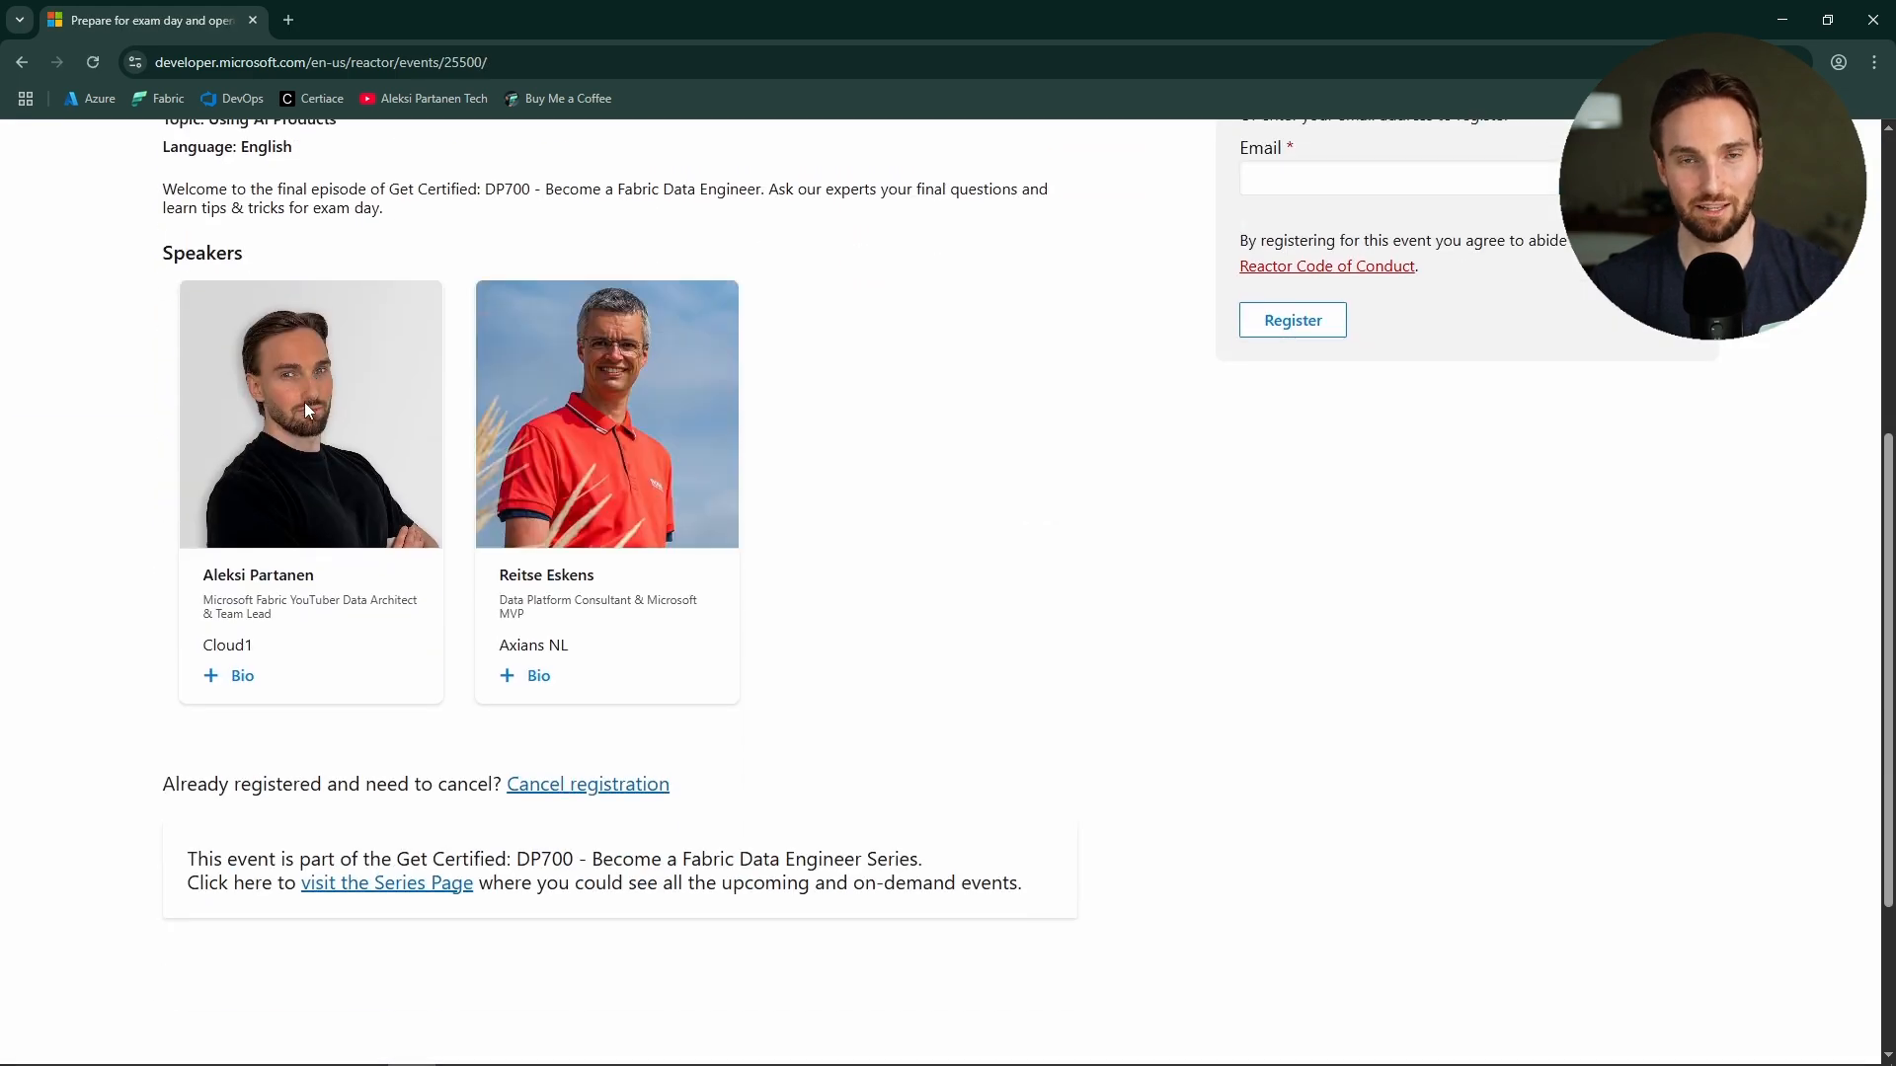